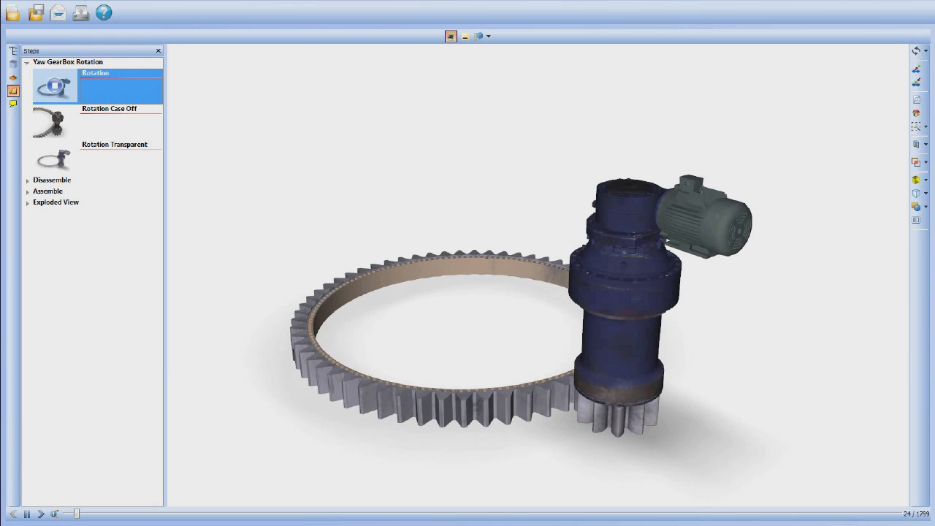
# - Play the gearbox rotation, rotation case-off and rotation transparent animations
pyautogui.click(29, 514)
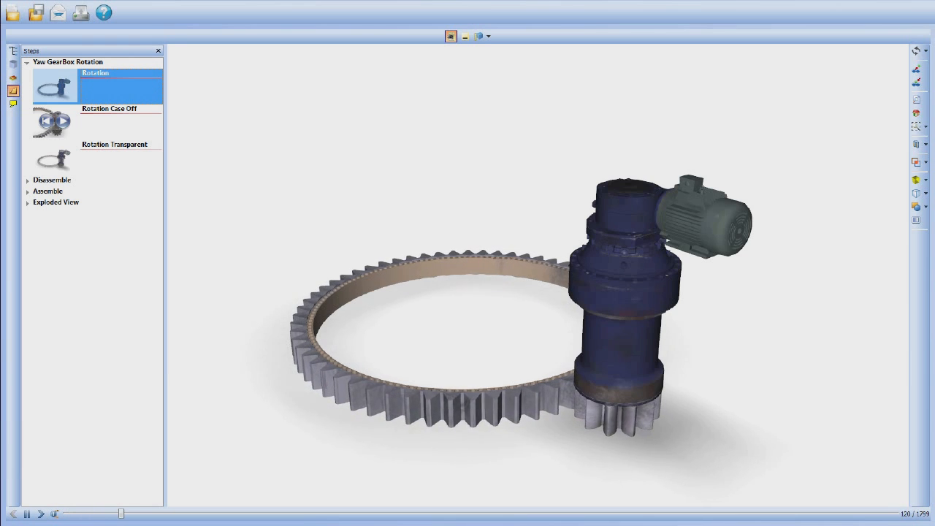
pyautogui.click(41, 514)
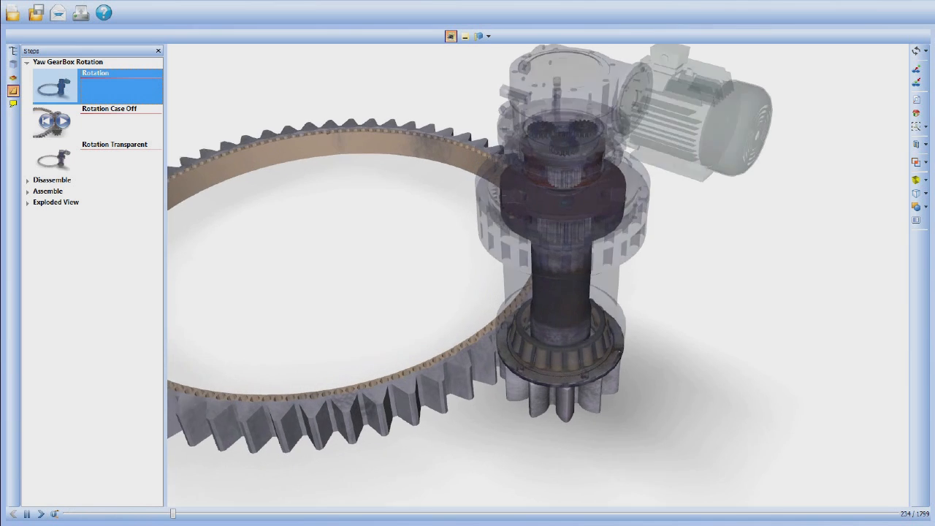
pyautogui.click(120, 120)
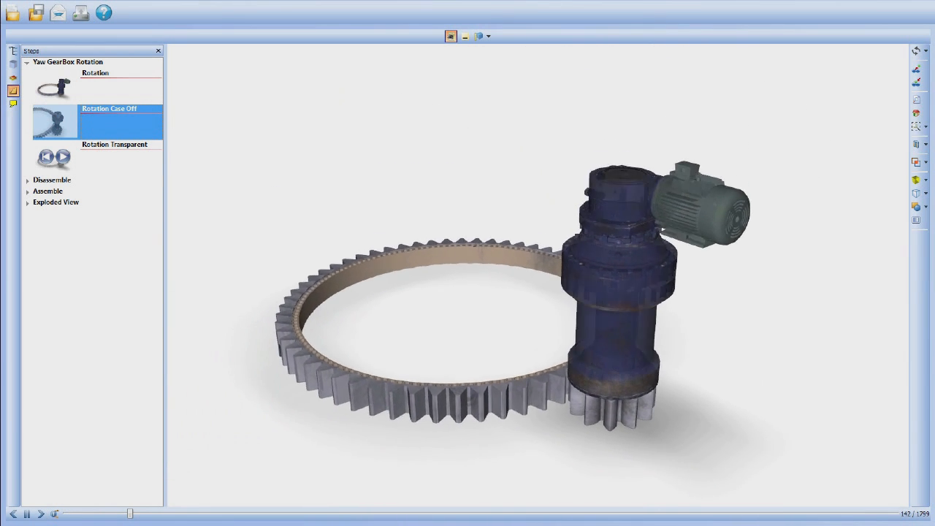
pyautogui.click(114, 145)
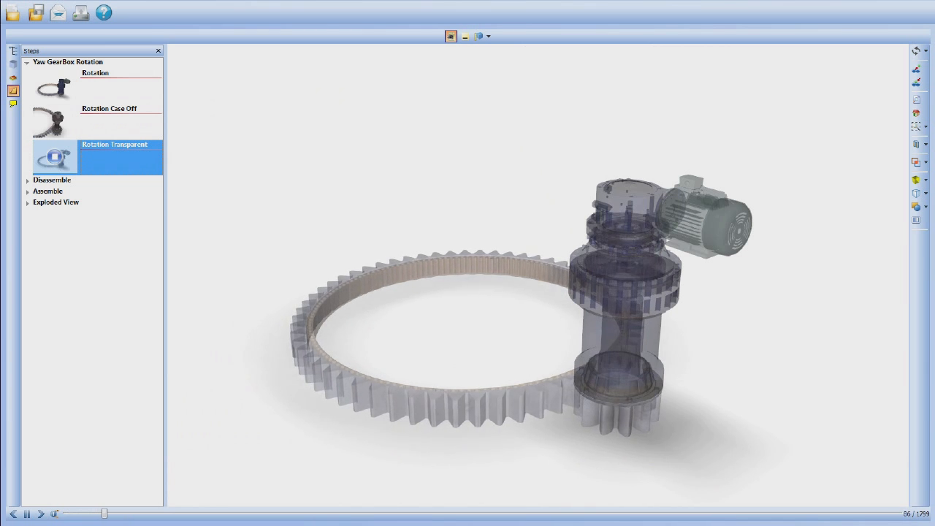
# - Expand Disassemble to begin the first step with the drive motor lifted off
pyautogui.click(52, 180)
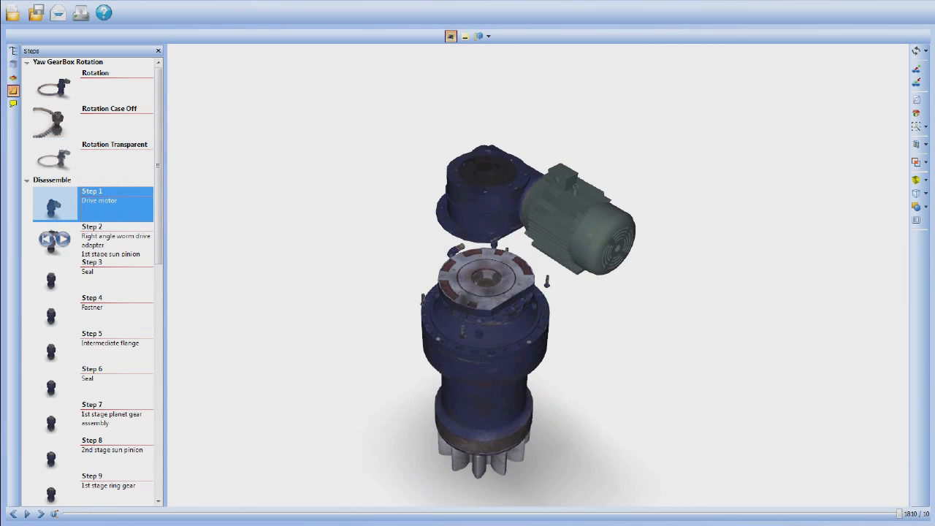
# - Advance to a later disassembly step and bring up the Exploded View animations
pyautogui.click(91, 239)
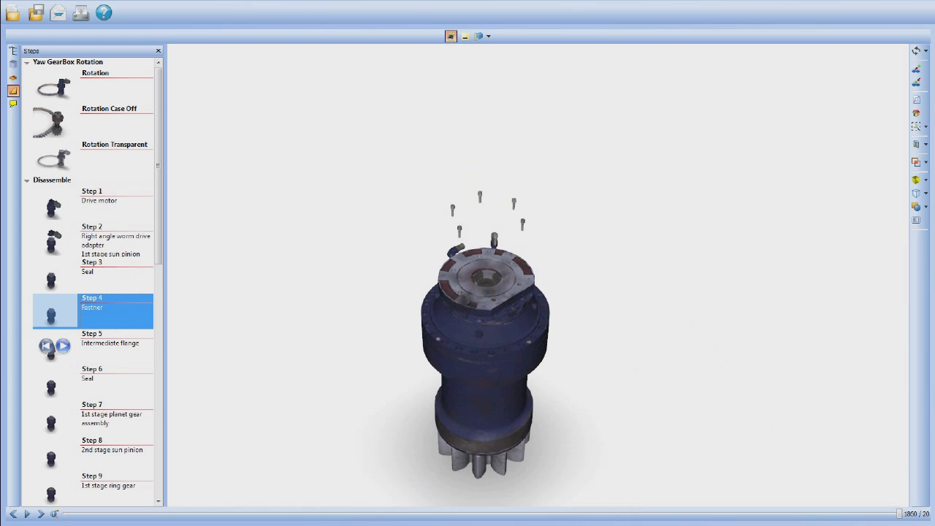
pyautogui.click(110, 342)
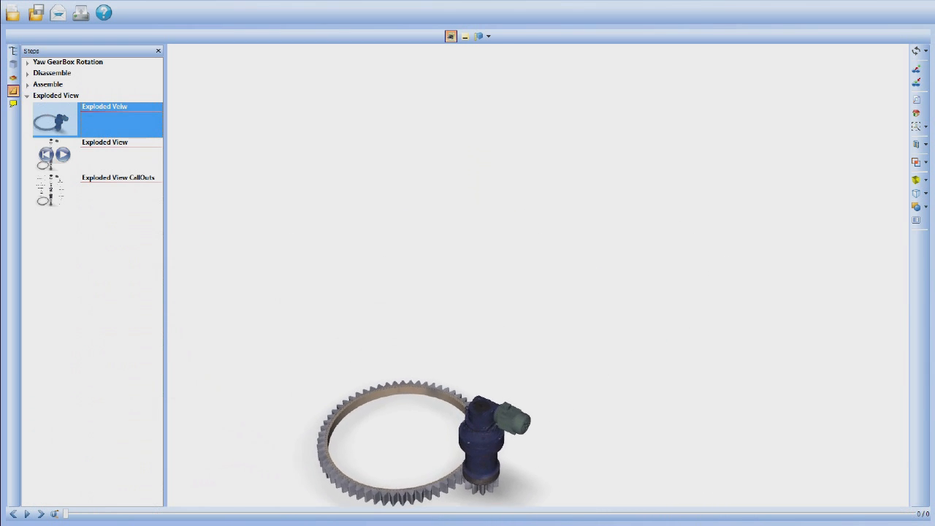
# - Play the exploded view, separating the motor, bolts and flange apart
pyautogui.click(105, 153)
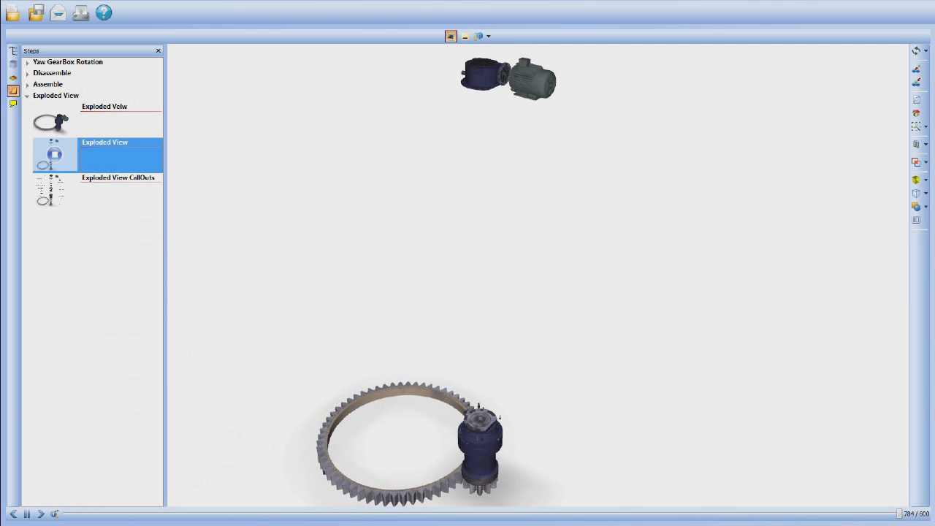
pyautogui.click(26, 514)
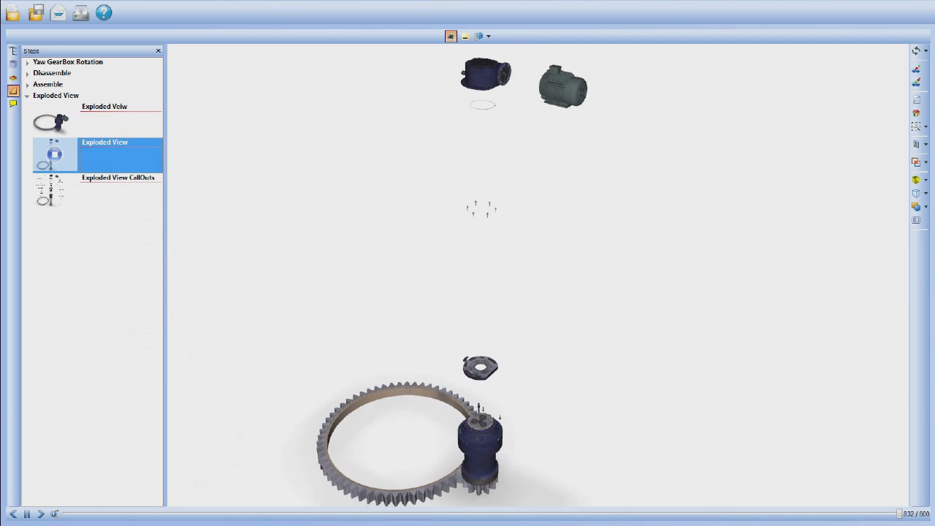